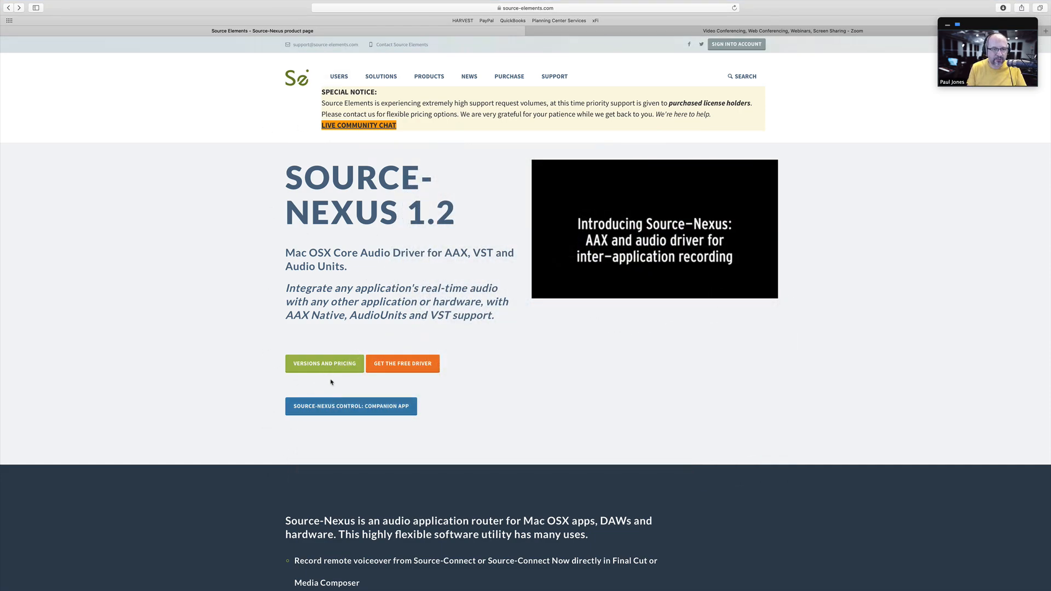
- Open Source-Nexus Versions and Pricing and scroll through the Pro, Basic and Free editions
left_click(324, 363)
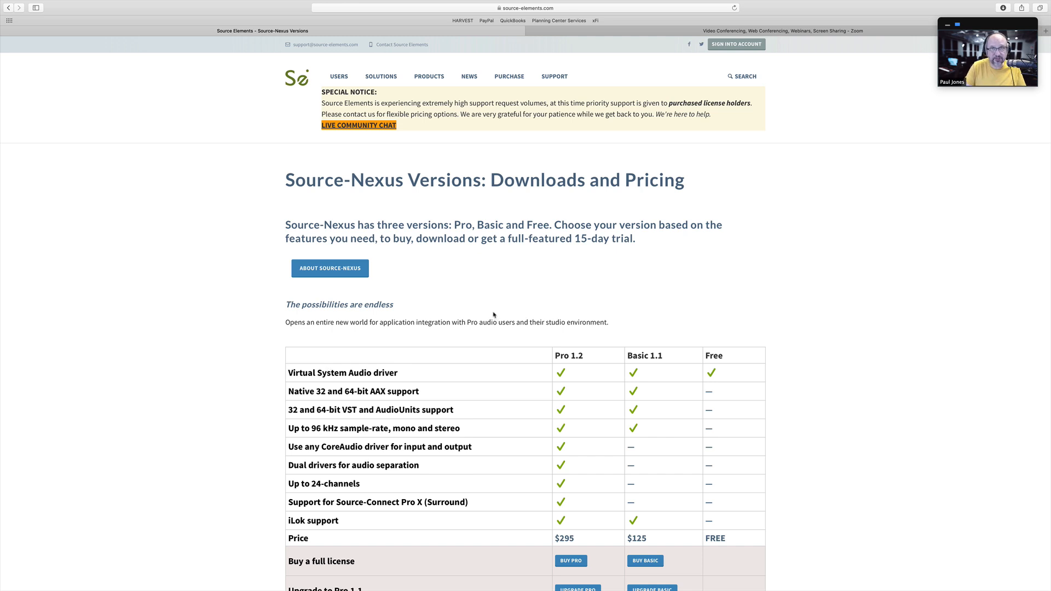
scroll("down", 3)
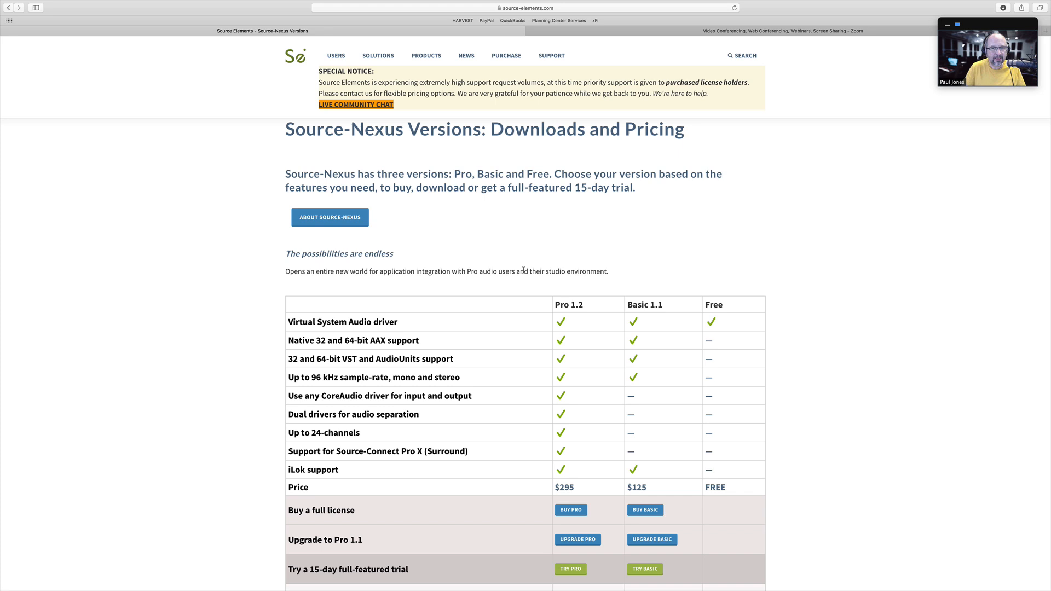
mouse_move(561, 316)
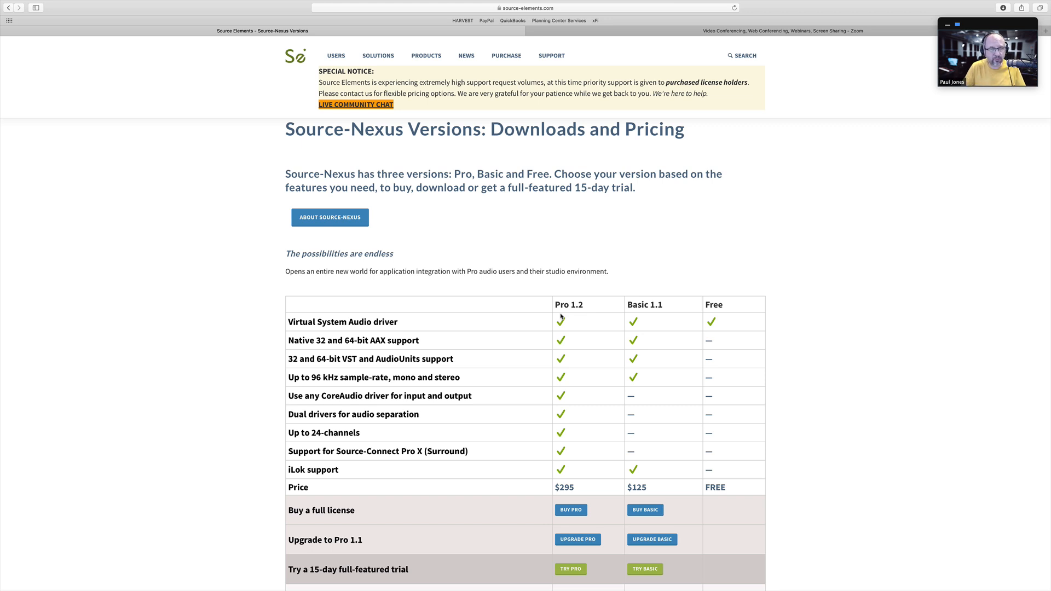
mouse_move(561, 318)
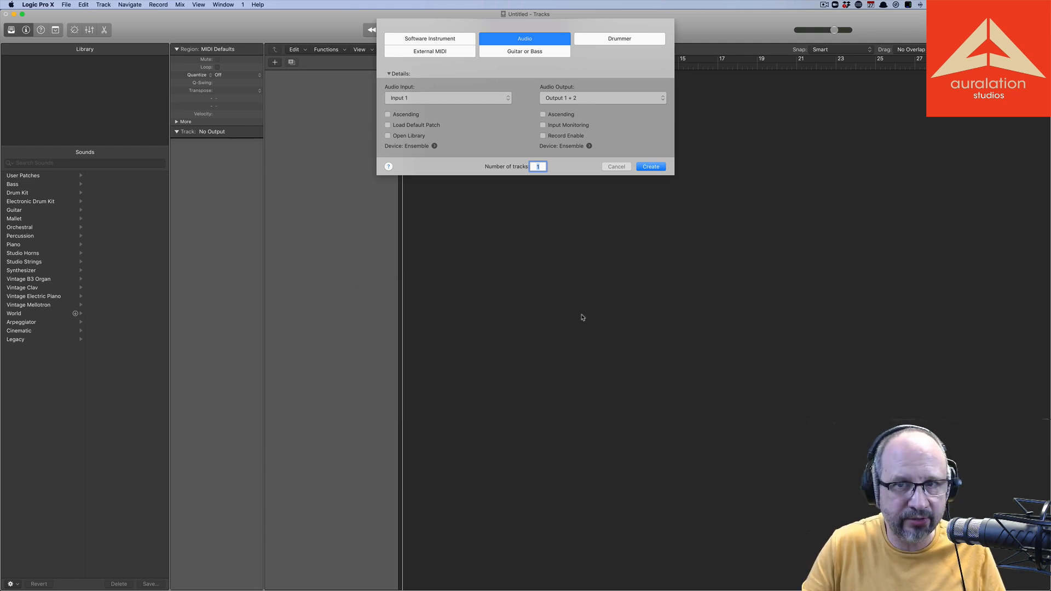
- Create one new audio track, Audio 1, and bring up the mixer's Options menu
left_click(648, 167)
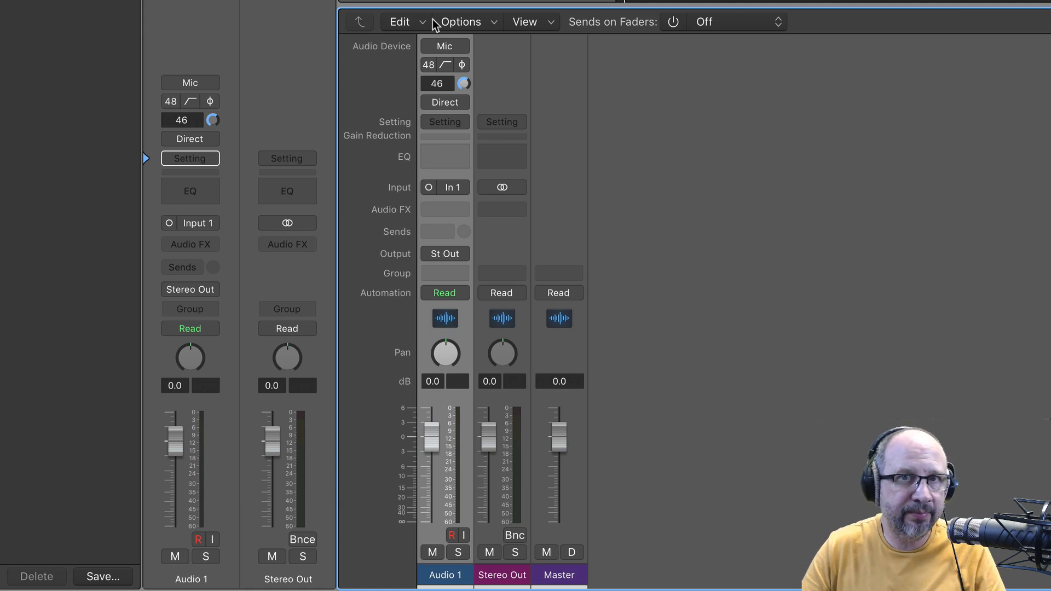
left_click(460, 21)
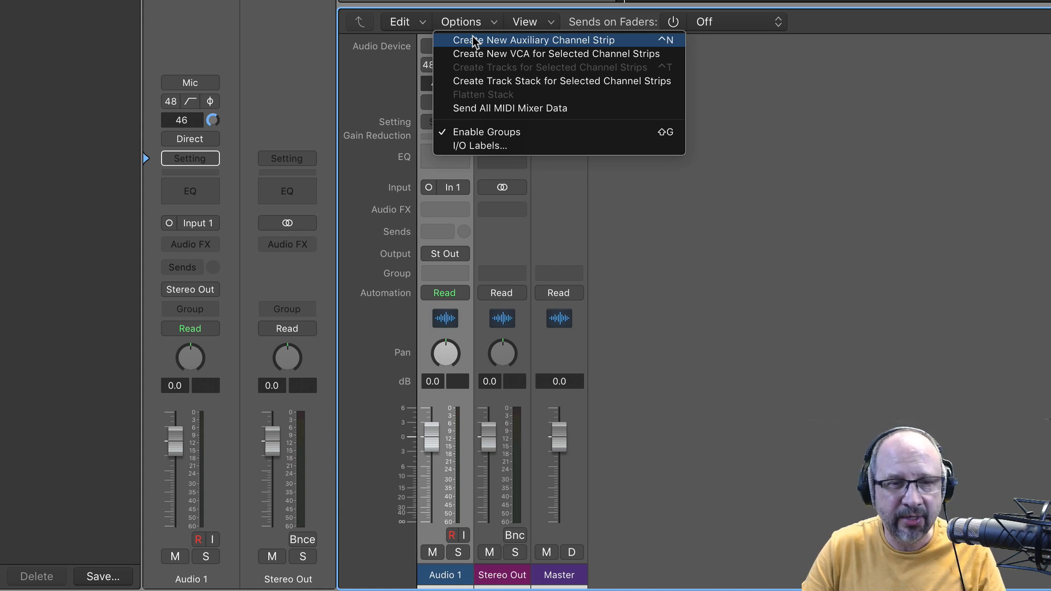
- Add an auxiliary strip, switch its input to mono In 1, and adjust its fader
left_click(522, 39)
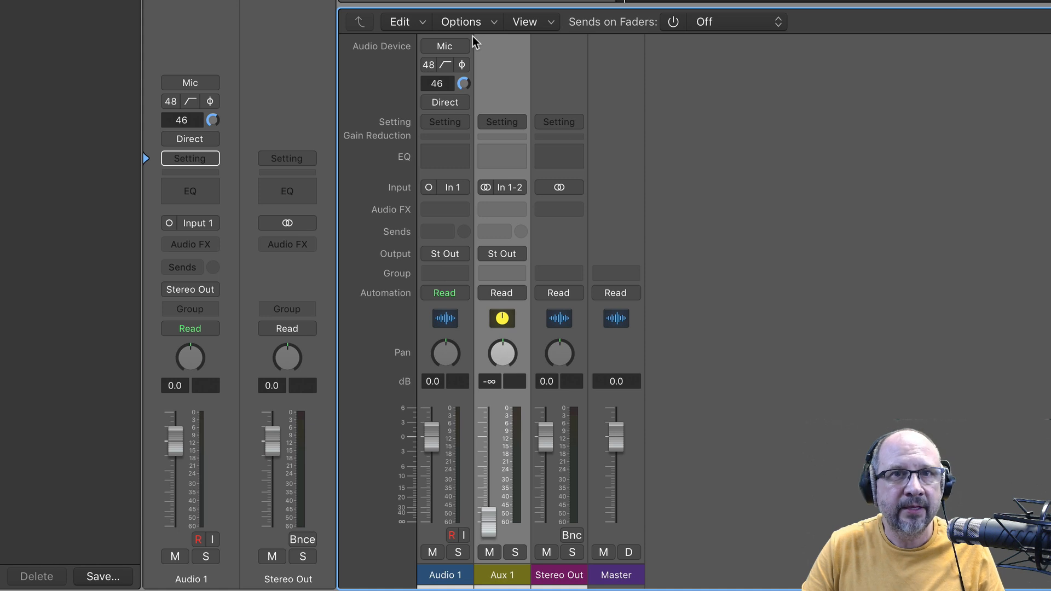
mouse_move(516, 506)
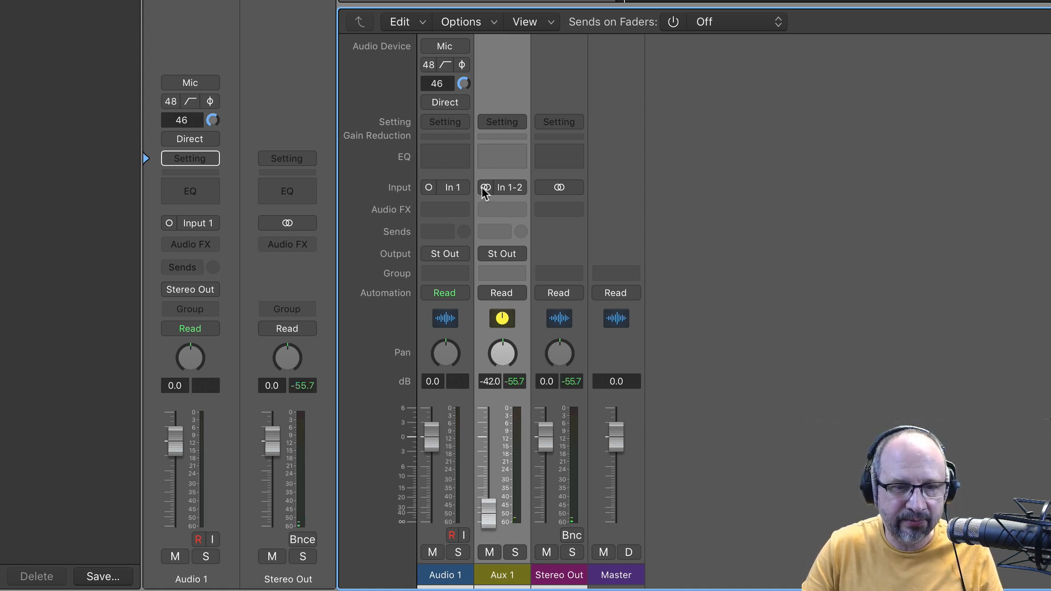
left_click(510, 187)
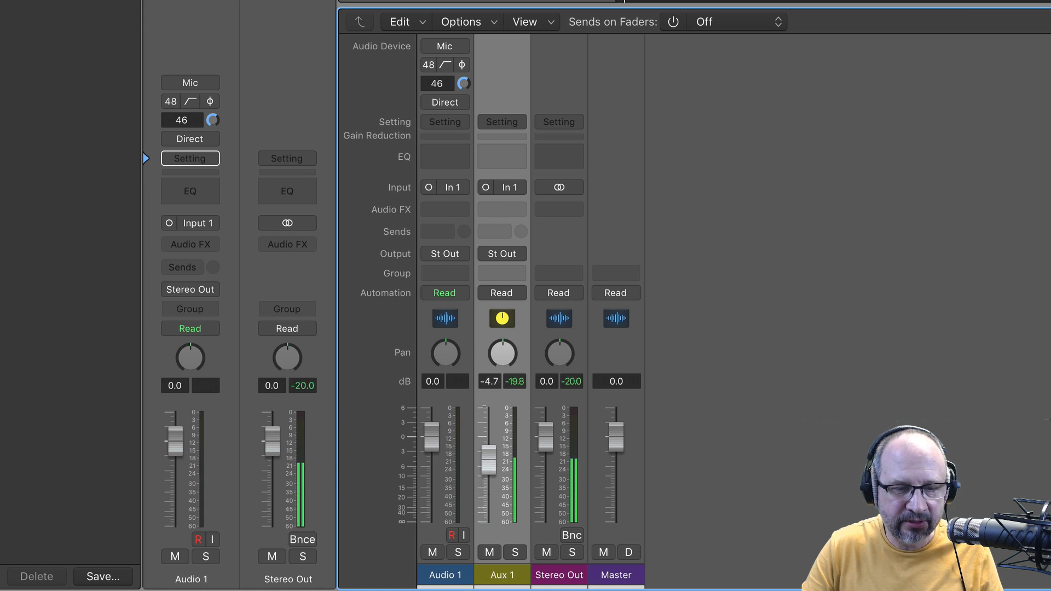
left_click_drag(487, 466, 487, 429)
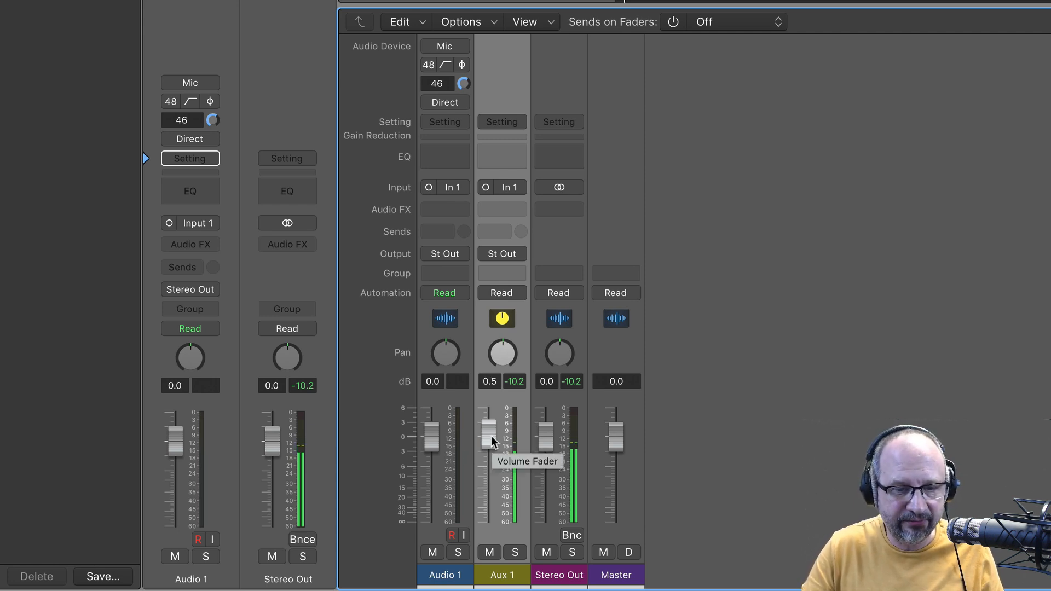
left_click_drag(488, 434, 489, 522)
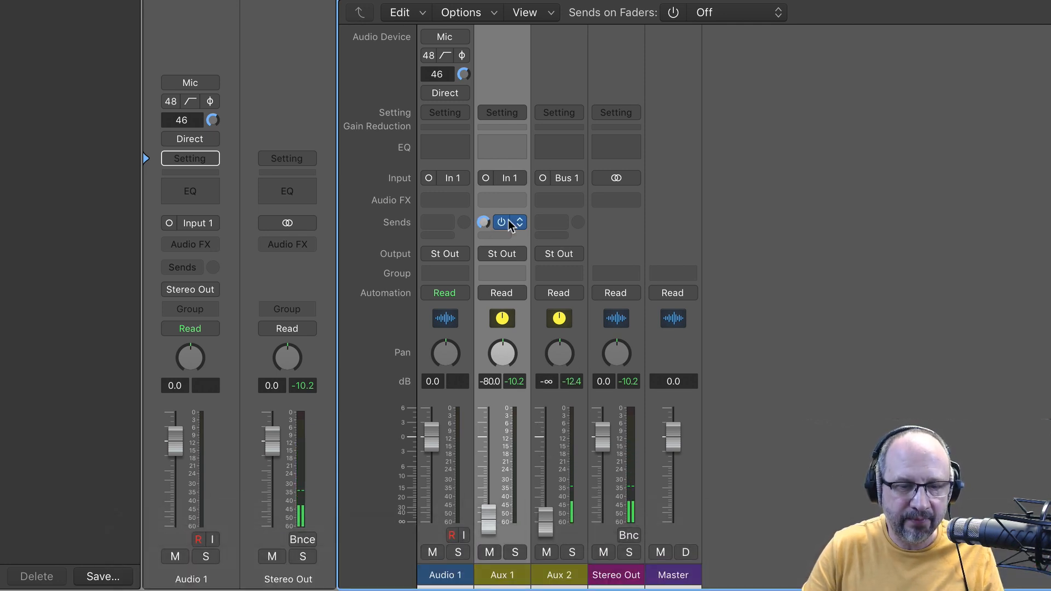
- Send Aux 1 to Bus 1 and open the Audio FX plug-in list on NEXUS
left_click(502, 222)
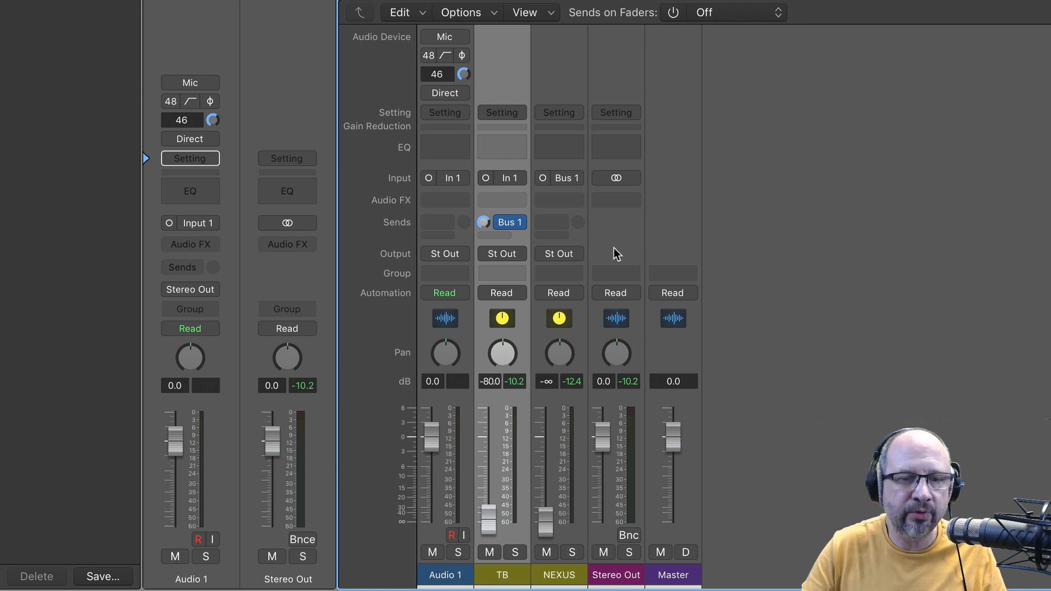
left_click(501, 200)
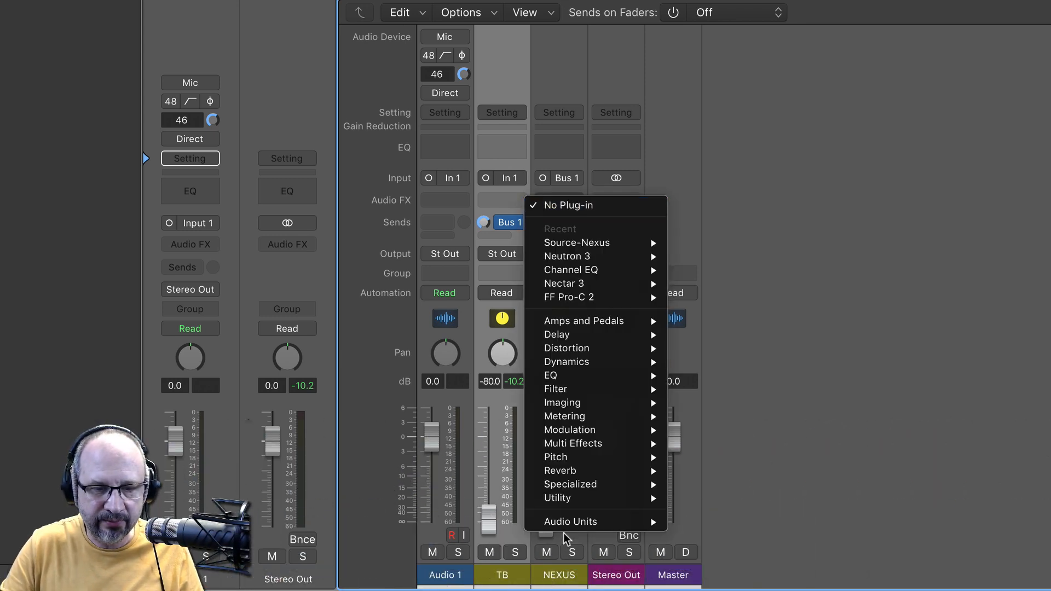
mouse_move(570, 522)
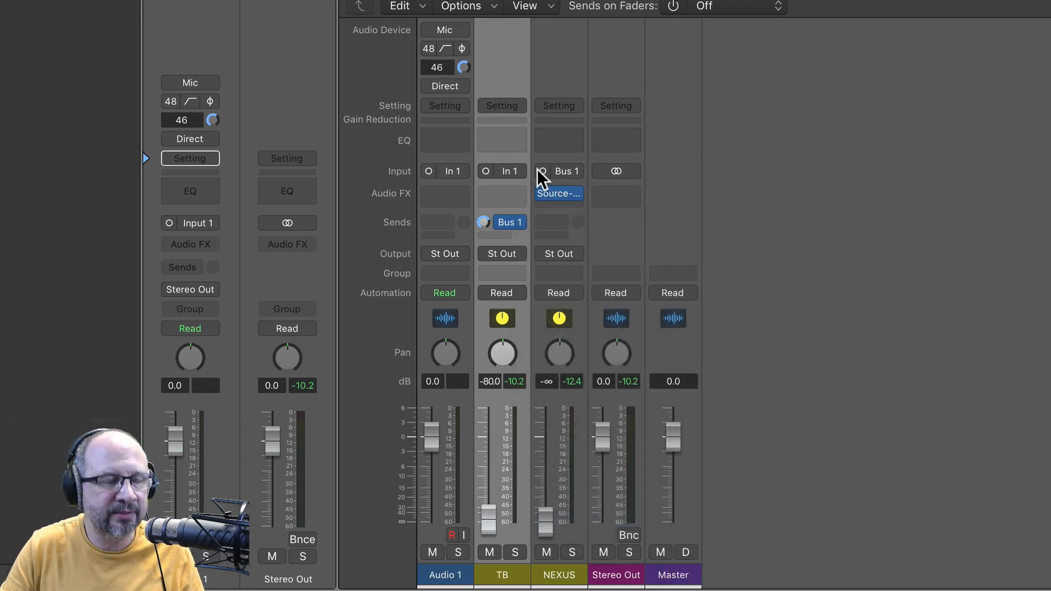
mouse_move(543, 181)
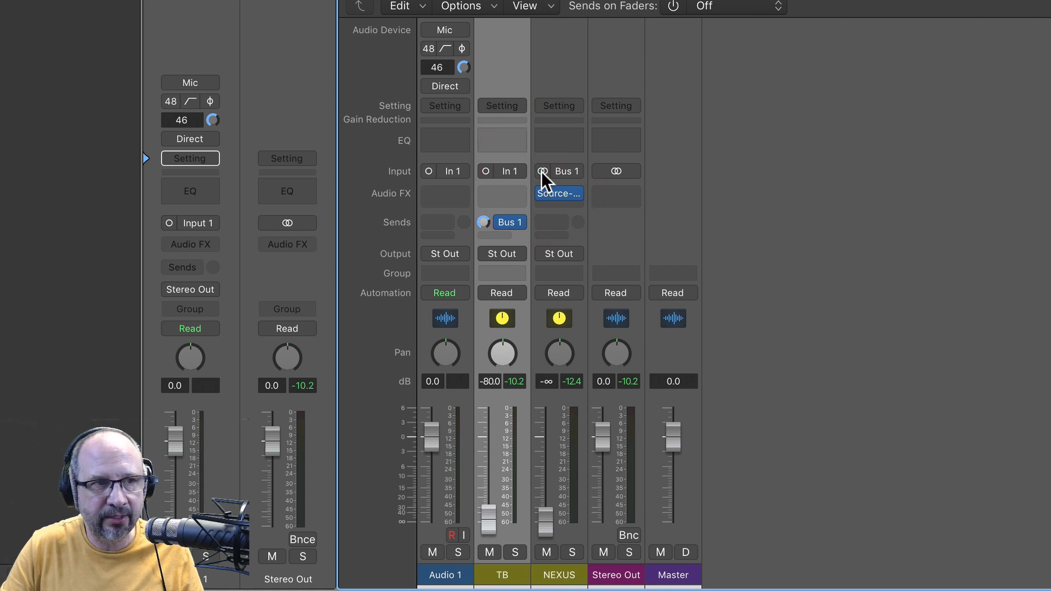
mouse_move(335, 75)
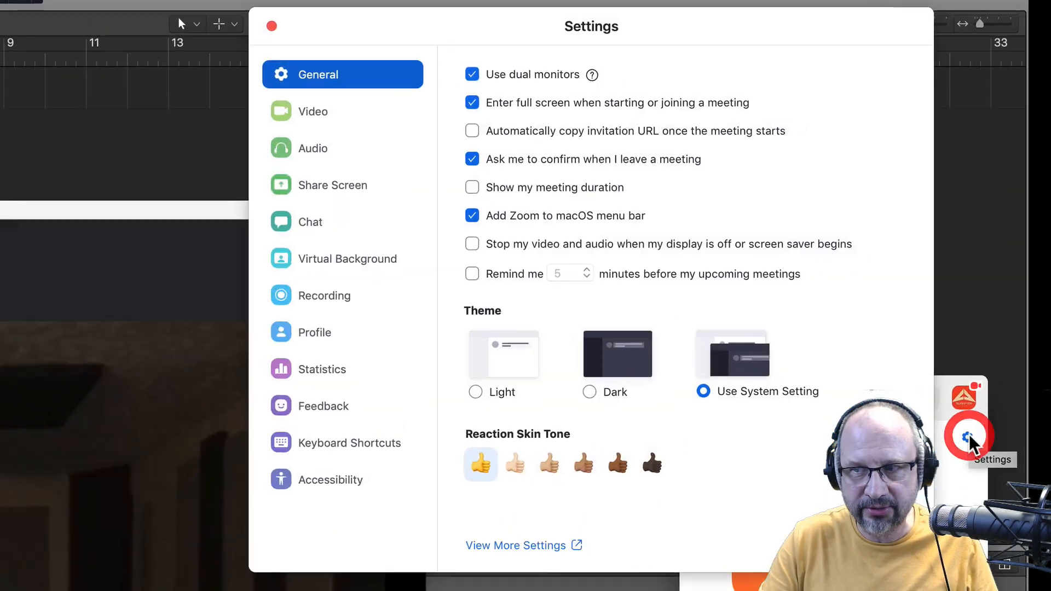
- Select Source-Nexus A as the microphone in Zoom's Audio settings
left_click(312, 148)
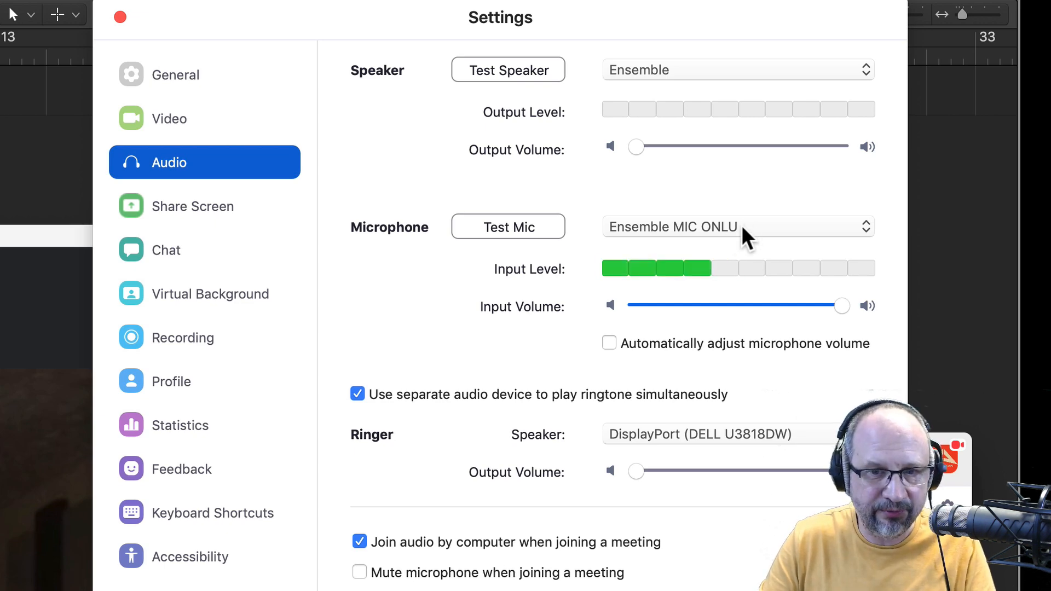
left_click(737, 226)
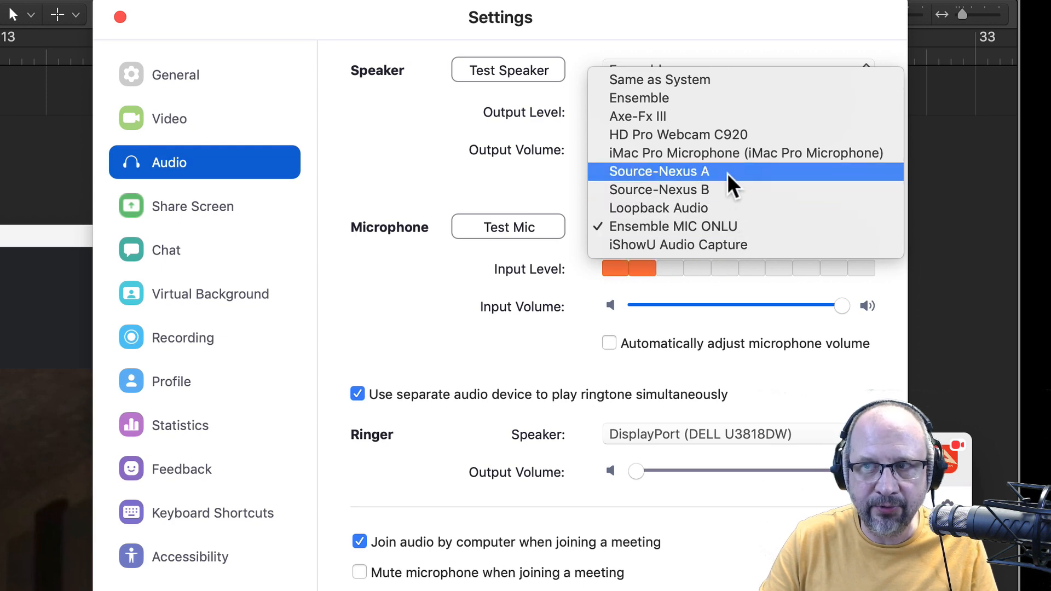
left_click(659, 171)
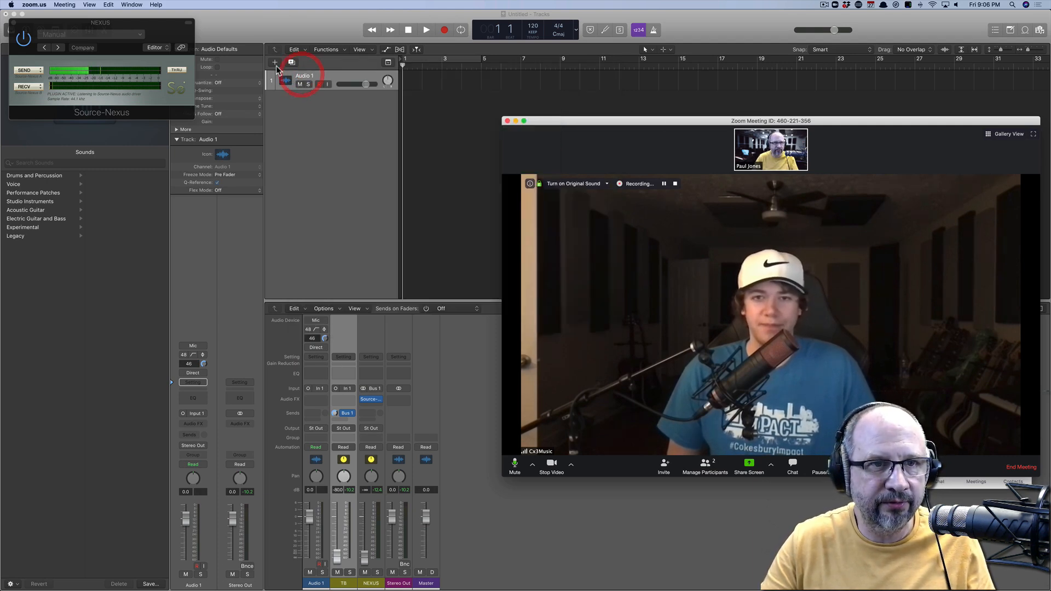
- Add a new software instrument track, Inst 1
left_click(274, 62)
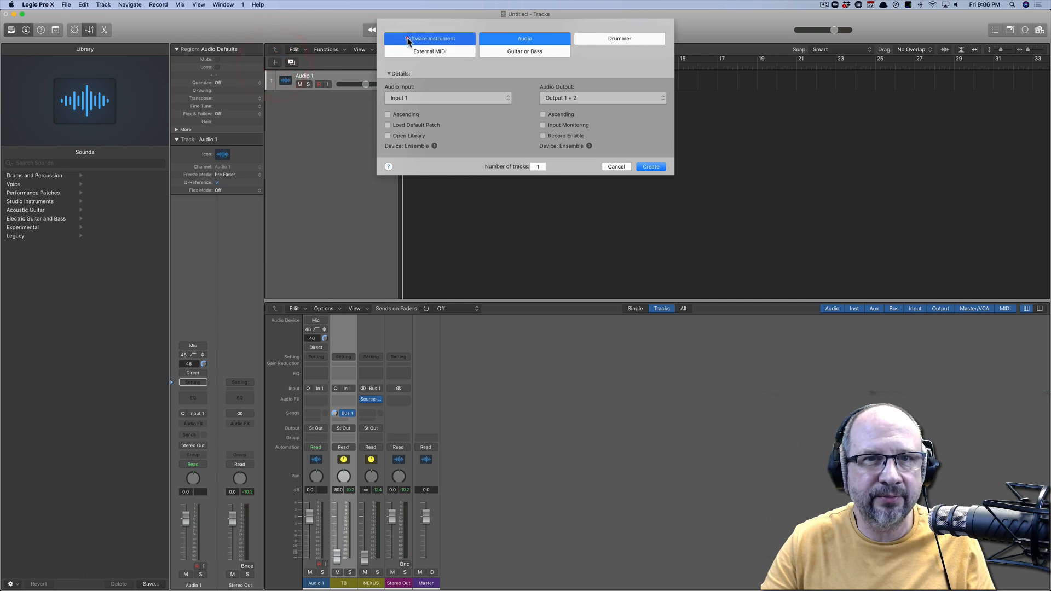
left_click(649, 167)
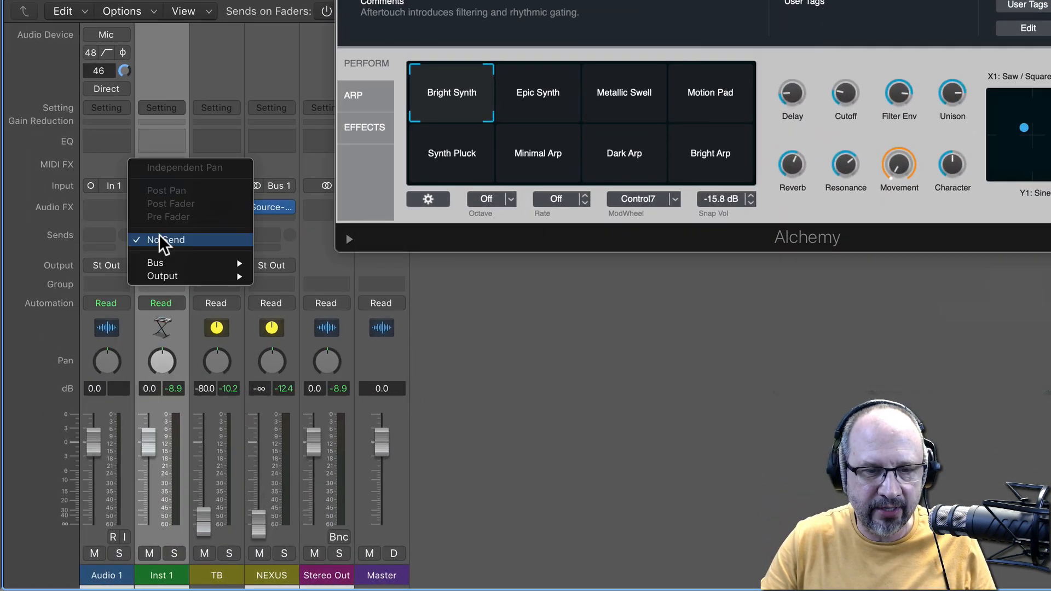
mouse_move(155, 262)
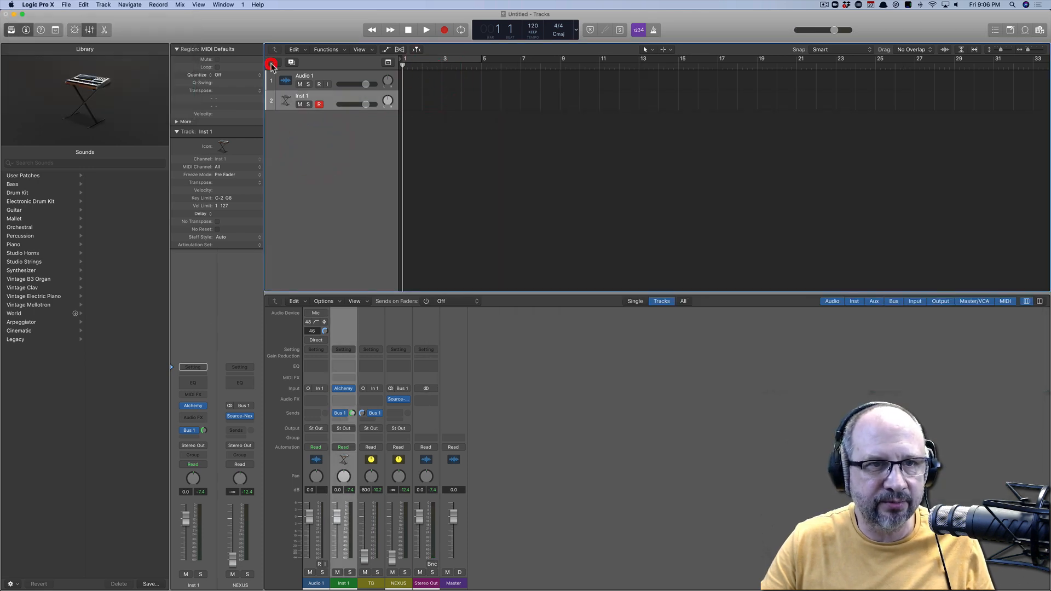
- Add a Rock drummer track and change its send from Bus 2 to Bus 1
left_click(271, 62)
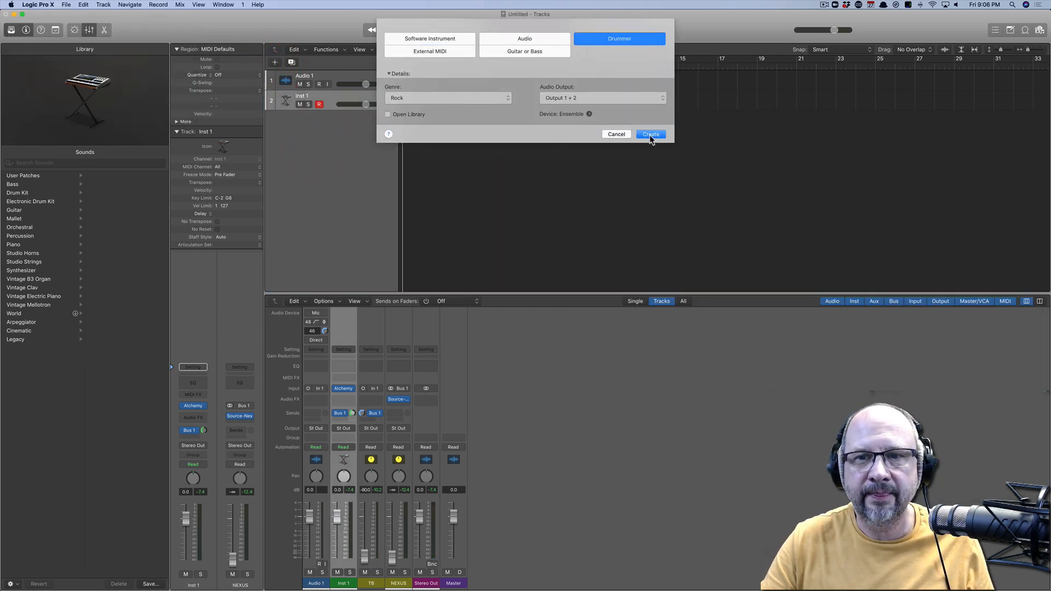
left_click(648, 134)
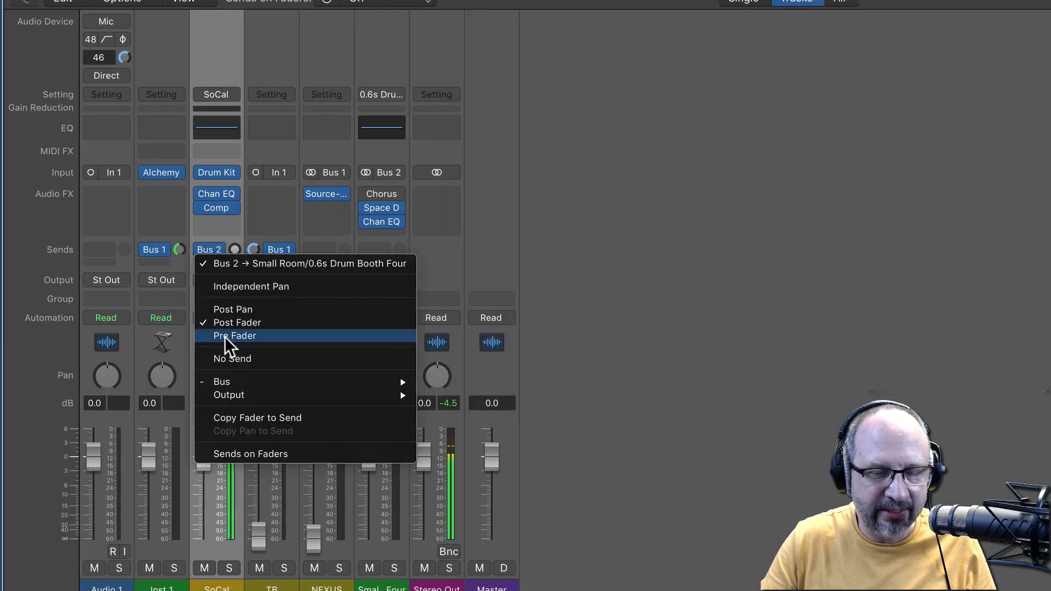
left_click(234, 335)
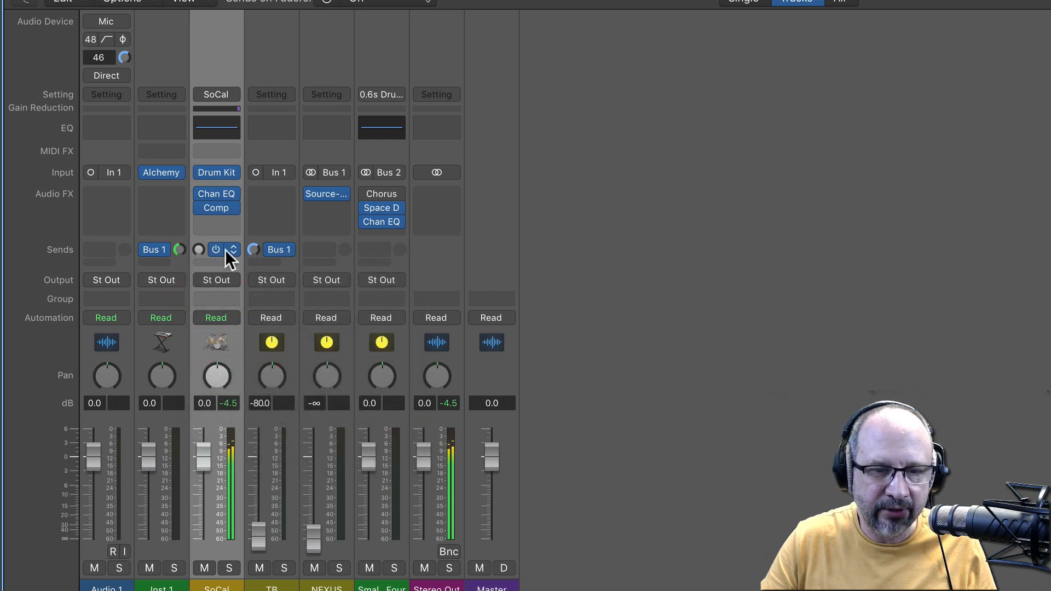
left_click(216, 250)
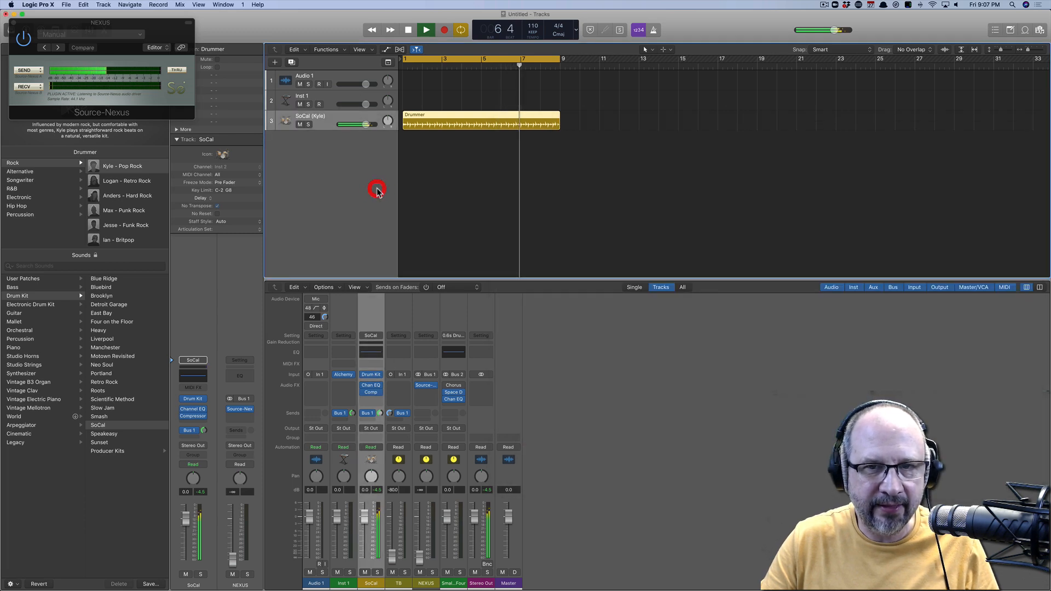
- Set Zoom's speaker output to Source-Nexus B through zoom.us Preferences
left_click(408, 29)
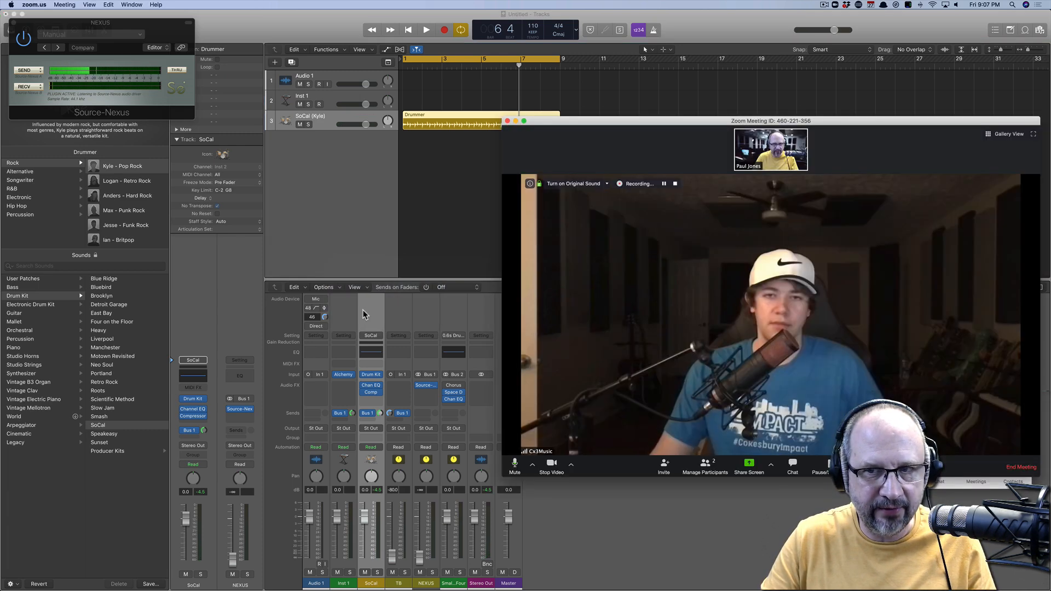
left_click(34, 5)
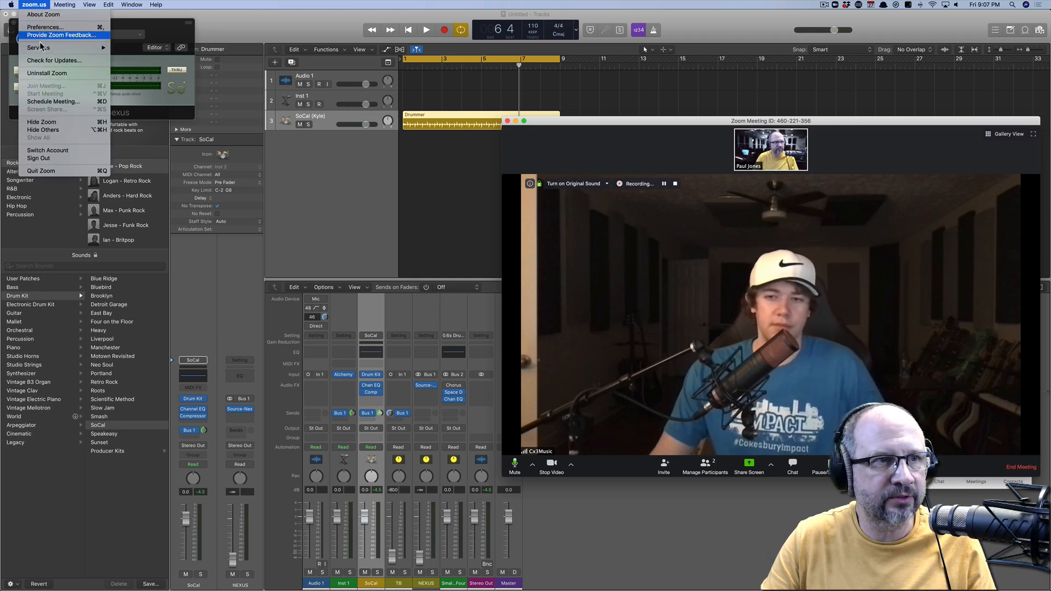
left_click(45, 27)
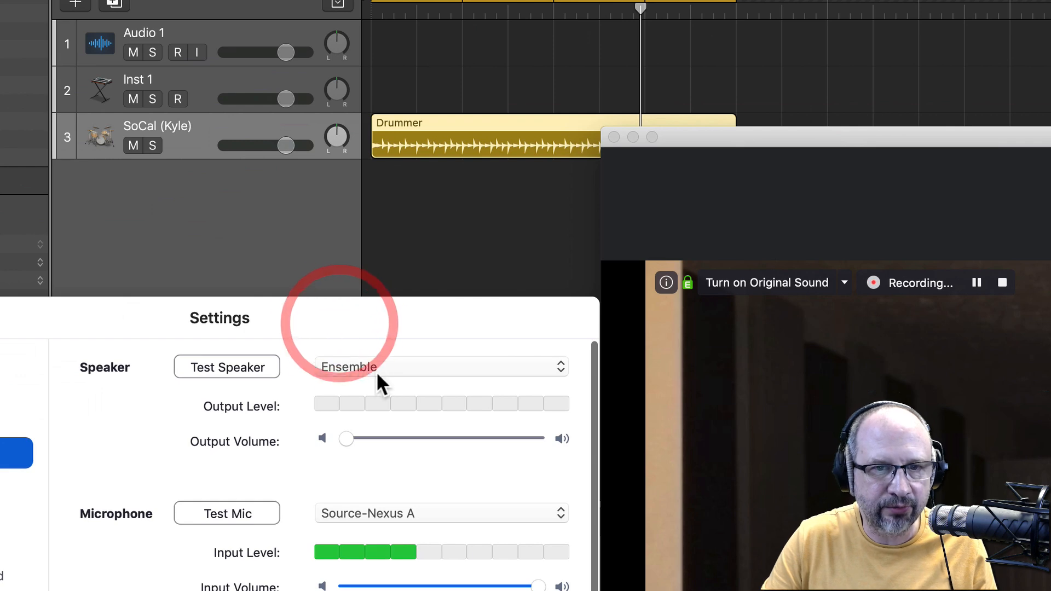
left_click(442, 366)
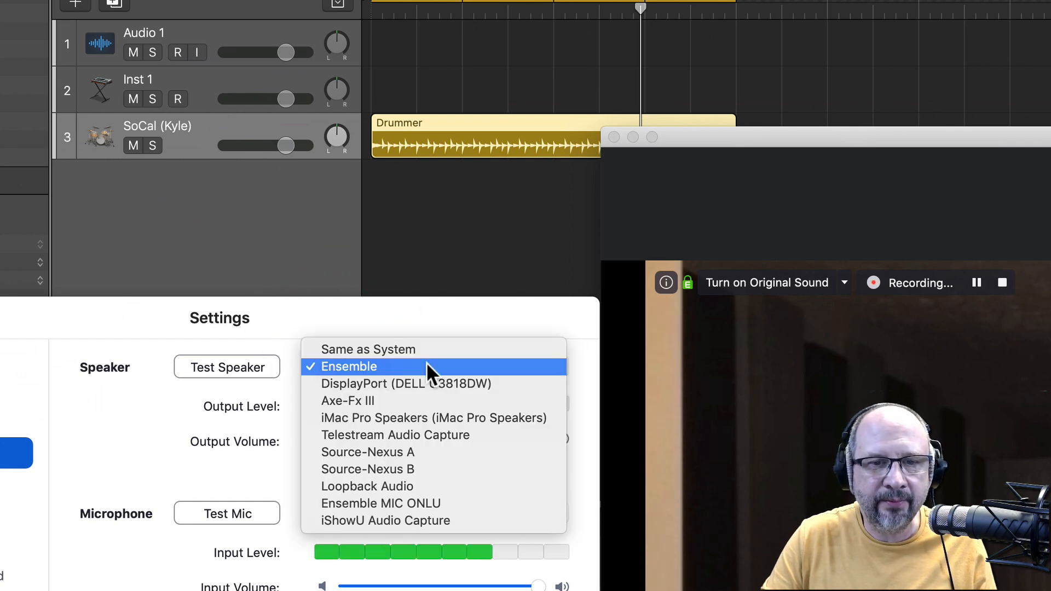
mouse_move(416, 469)
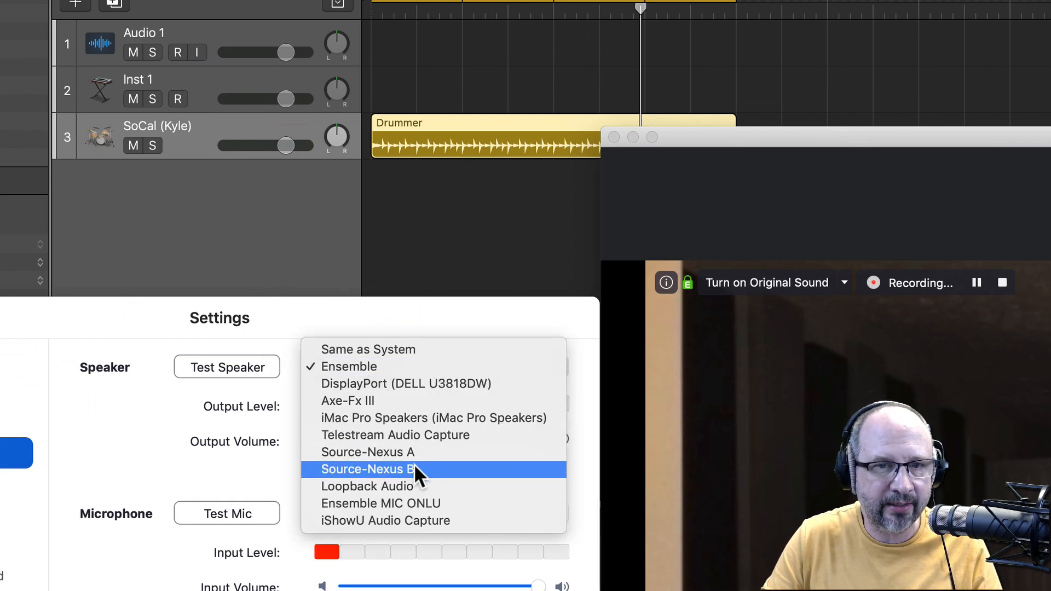
left_click(367, 469)
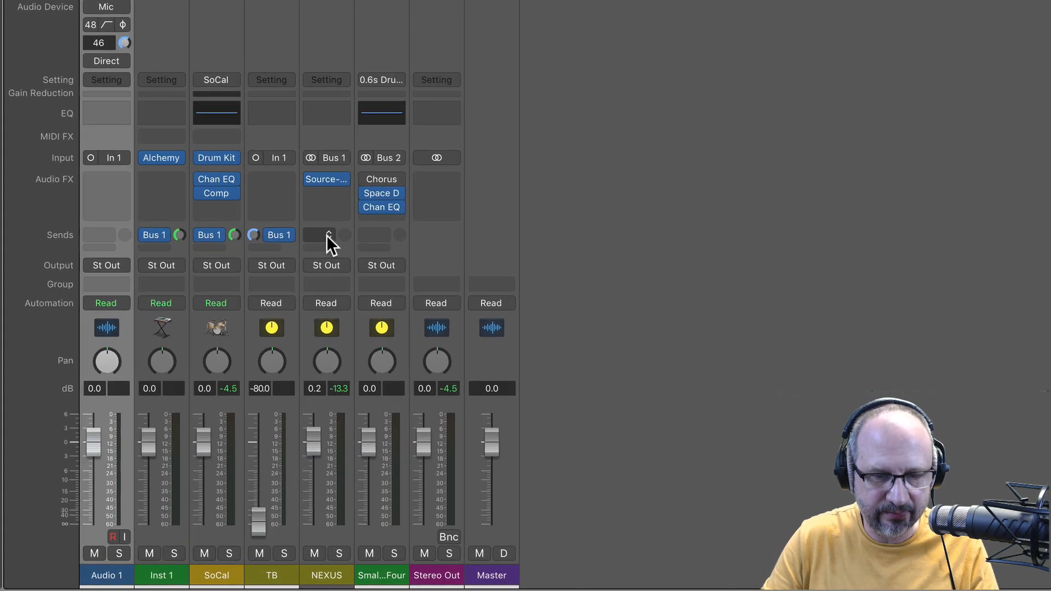
- Send the NEXUS channel to Bus 4 and set Audio 1's input to Bus 4
left_click(326, 235)
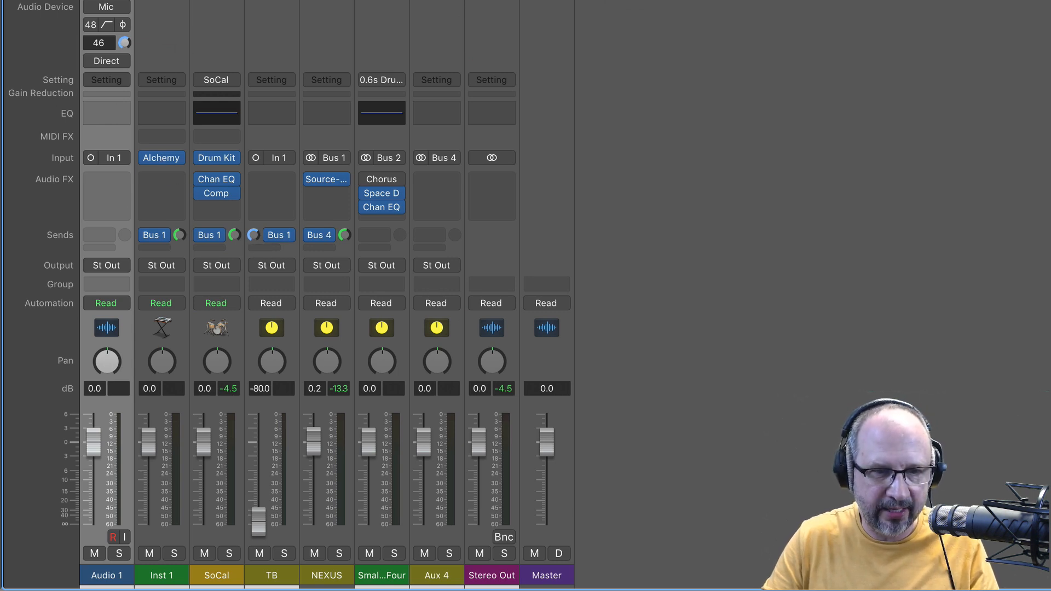
left_click(114, 158)
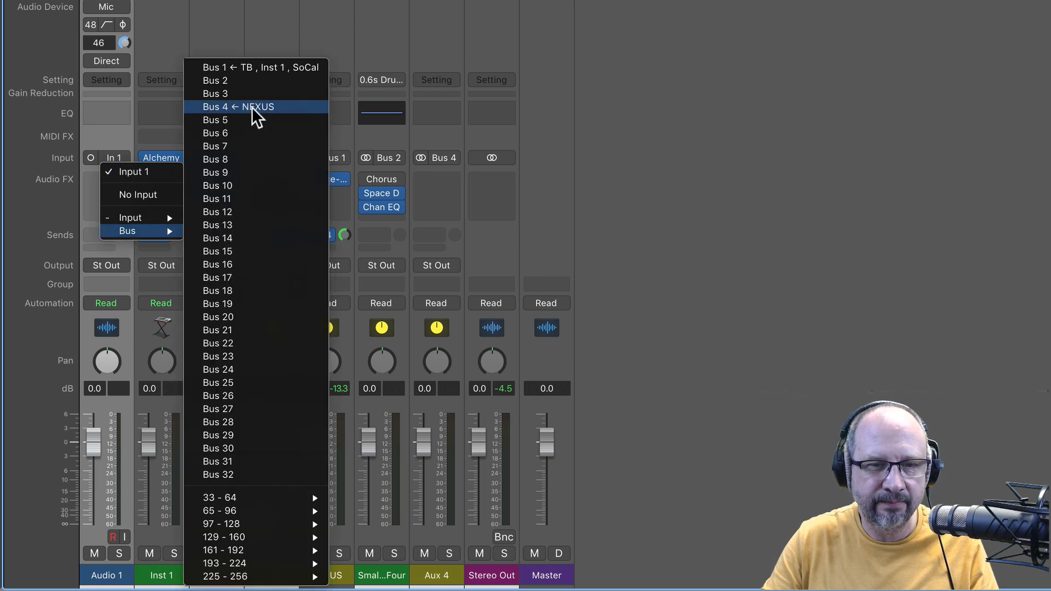
left_click(238, 107)
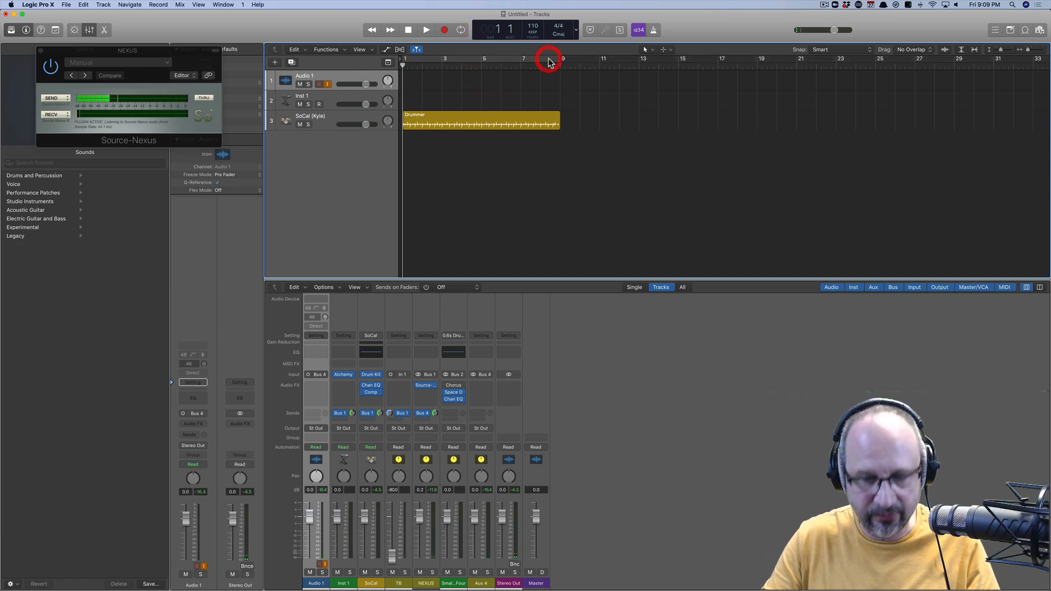
- Extend the drummer region to bar 19, then record the guest onto Audio 1
left_click_drag(558, 122, 783, 122)
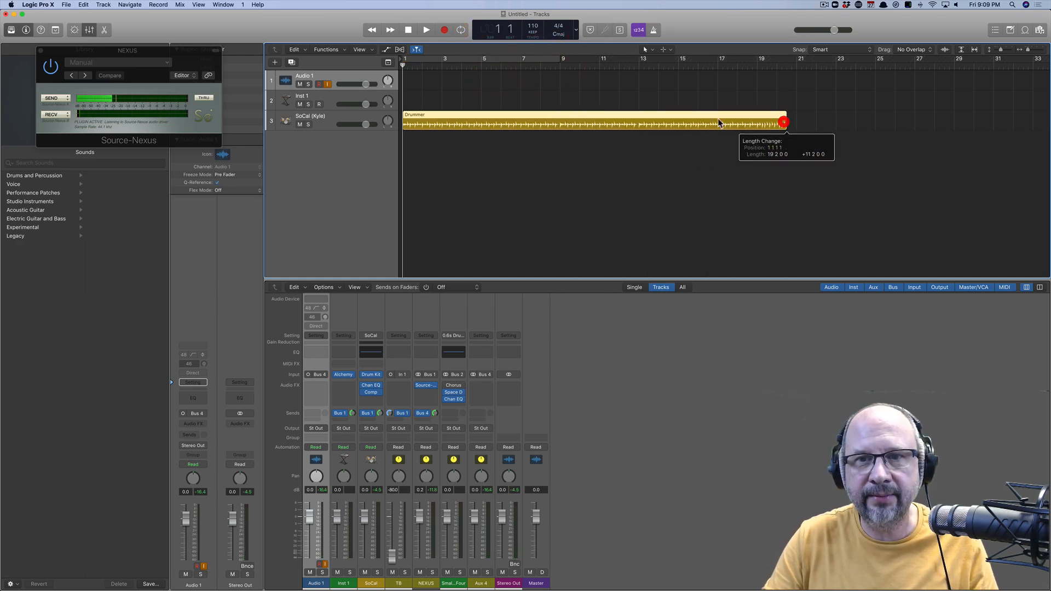
left_click(426, 30)
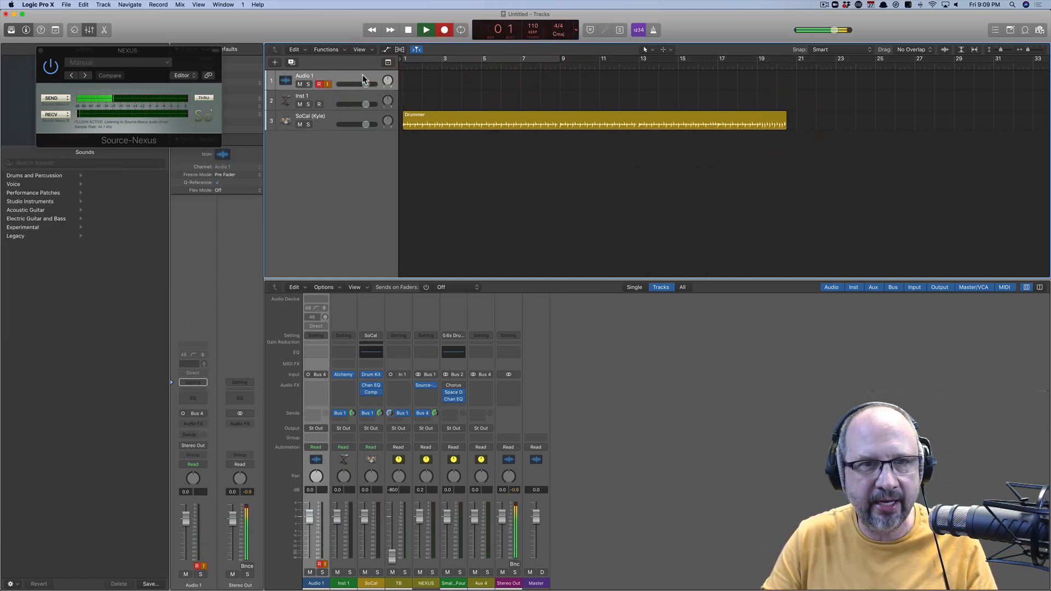
left_click(426, 30)
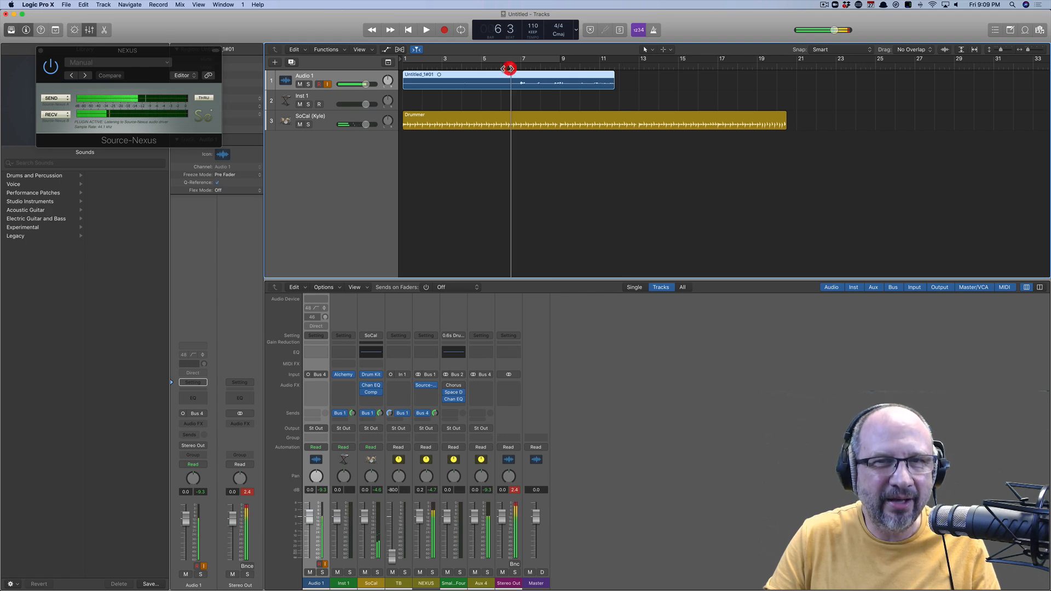
- Play back the recorded take Untitled_1#01 with Audio 1 soloed, past bar 8
left_click(427, 29)
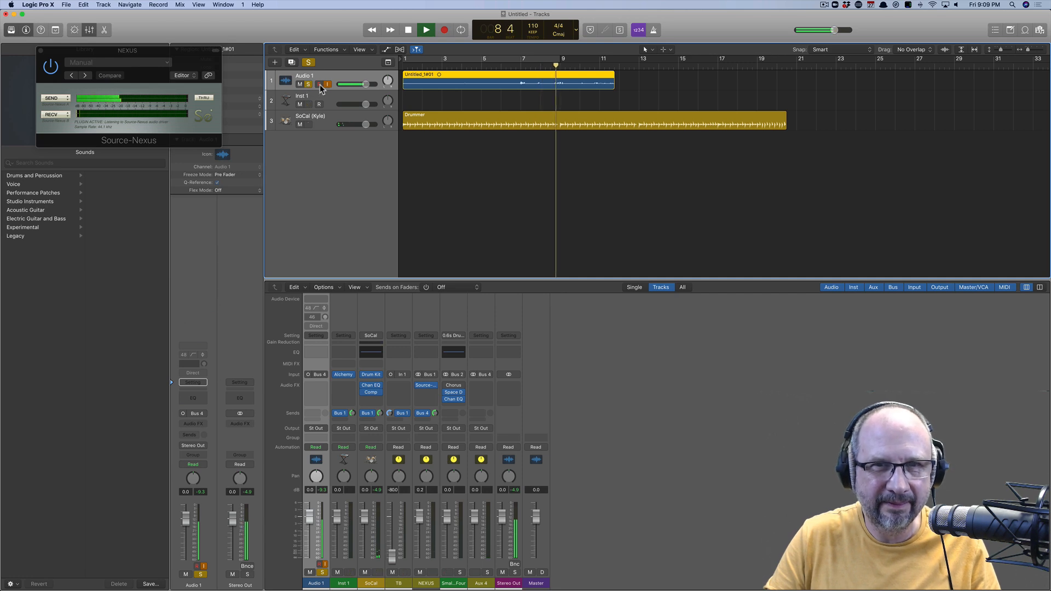
left_click(408, 29)
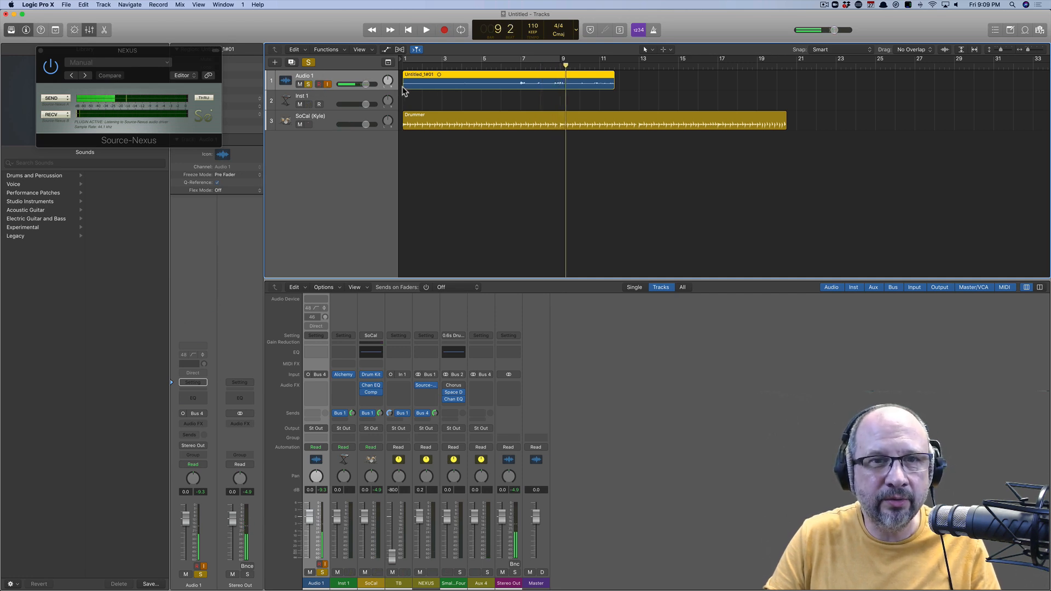